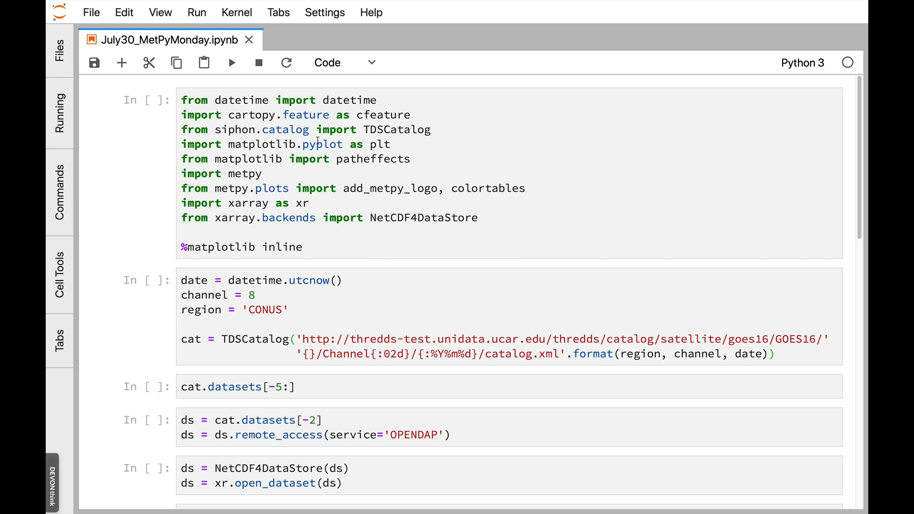
mouse_move(352, 89)
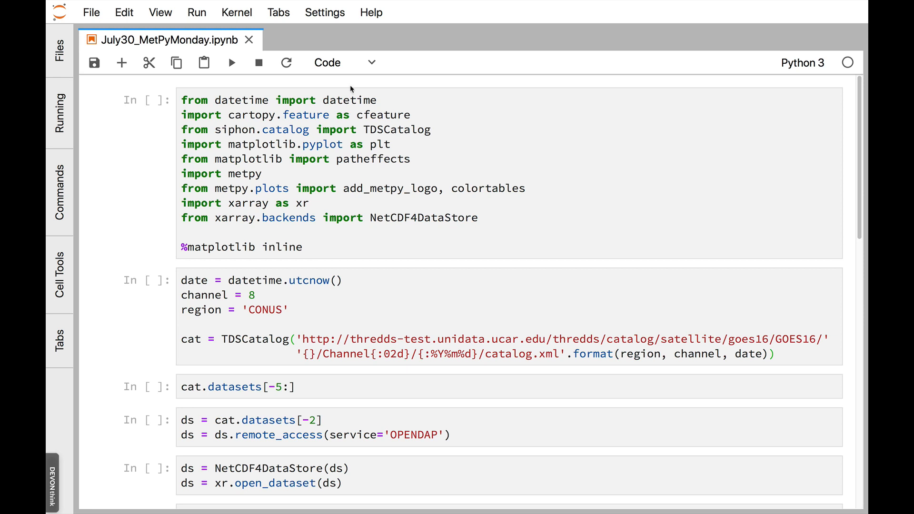
mouse_move(408, 108)
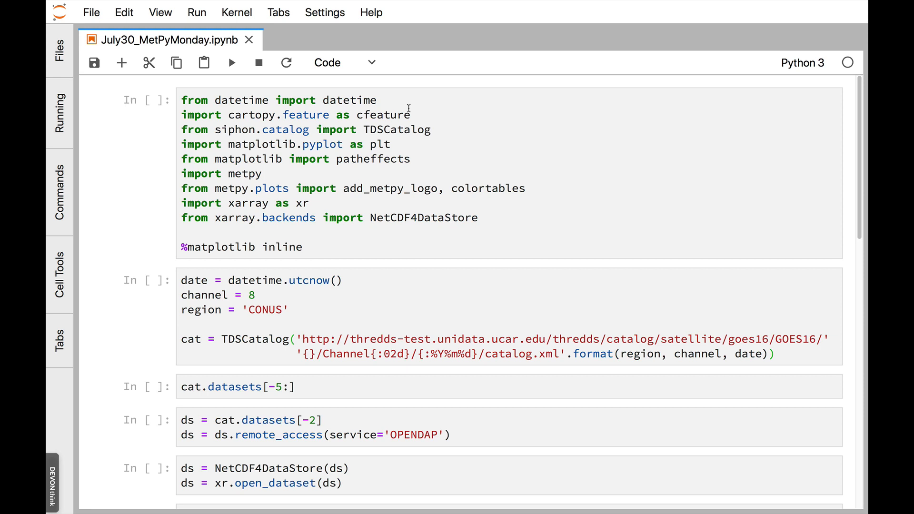
mouse_move(402, 122)
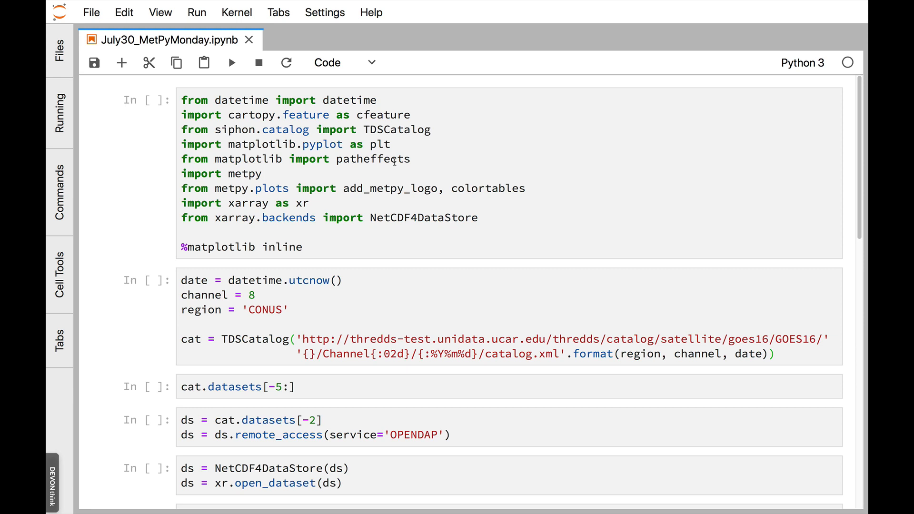
mouse_move(266, 174)
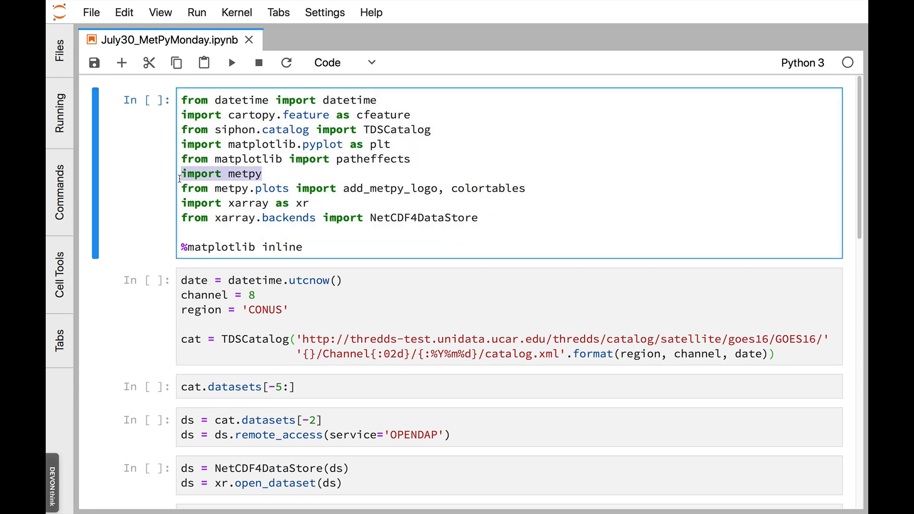
Run the imports and catalog cells, then list cat.datasets[-5:] for recent GOES16 CONUS files.
left_click(264, 174)
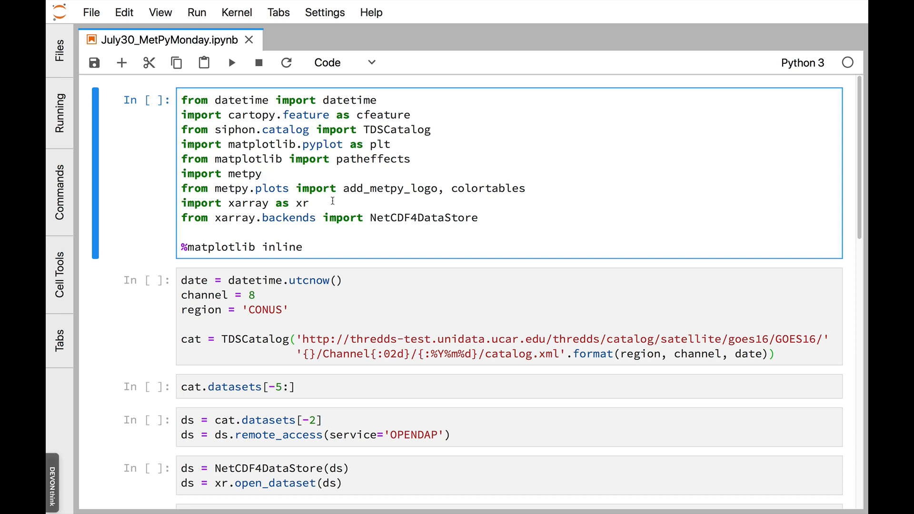
mouse_move(584, 215)
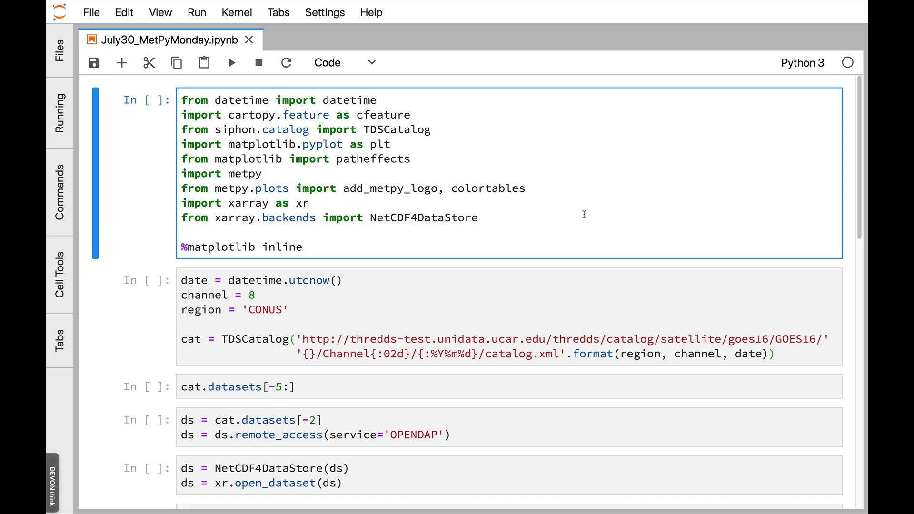
mouse_move(328, 246)
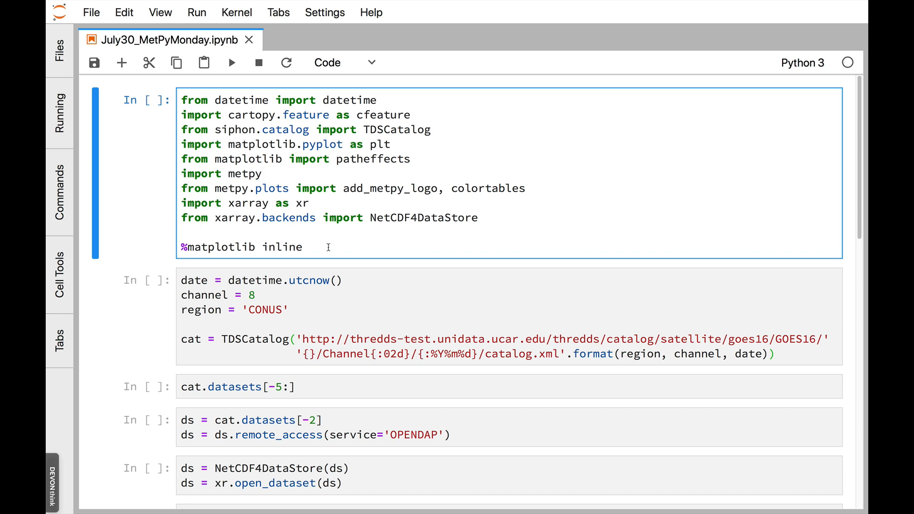
mouse_move(356, 213)
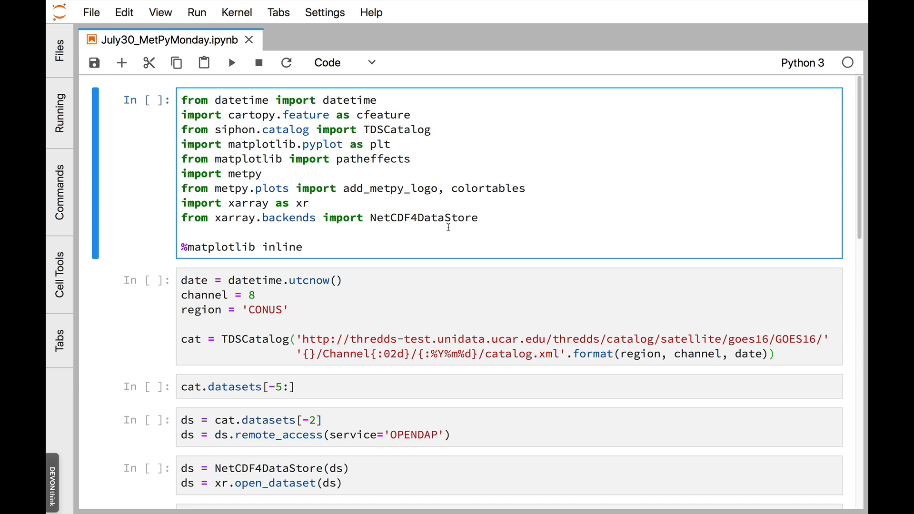
mouse_move(366, 215)
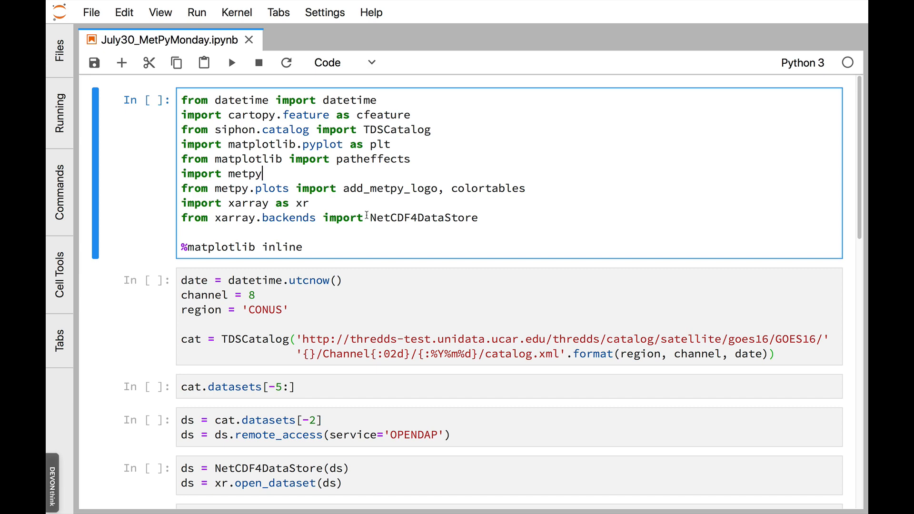
scroll("down", 3)
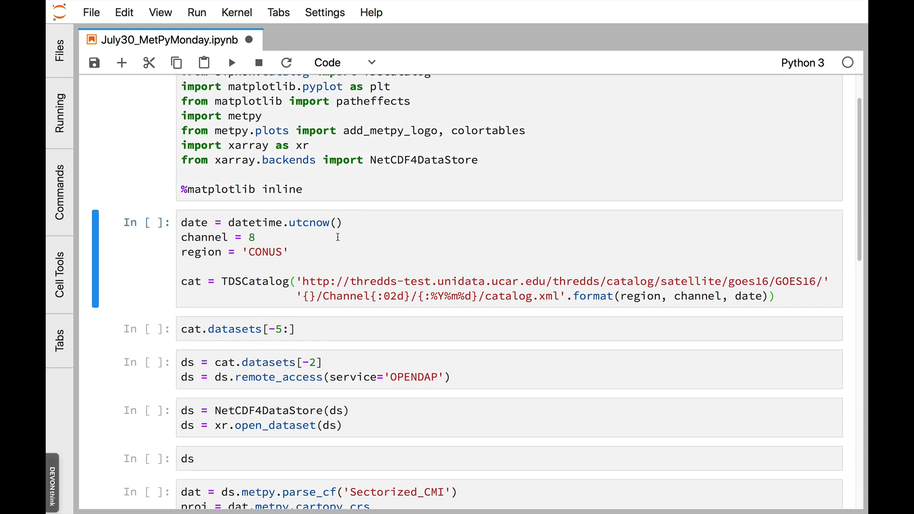
scroll("down", 3)
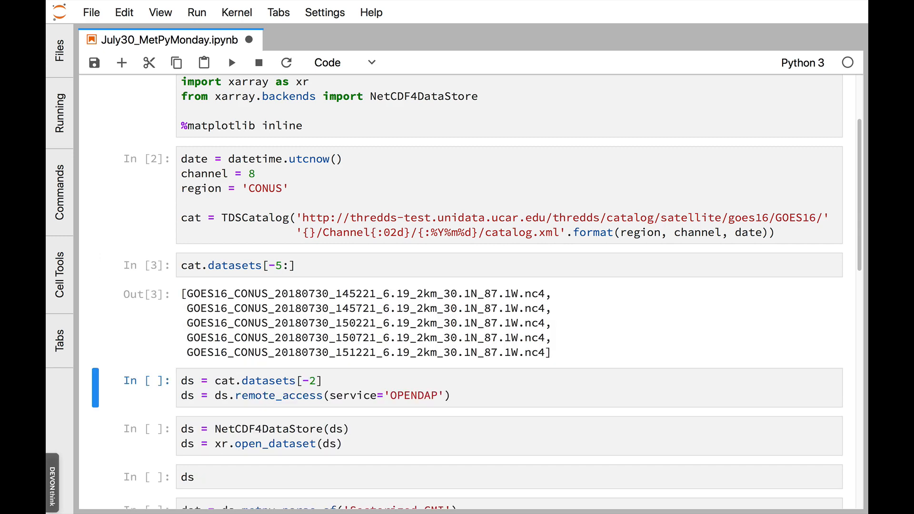
scroll("down", 3)
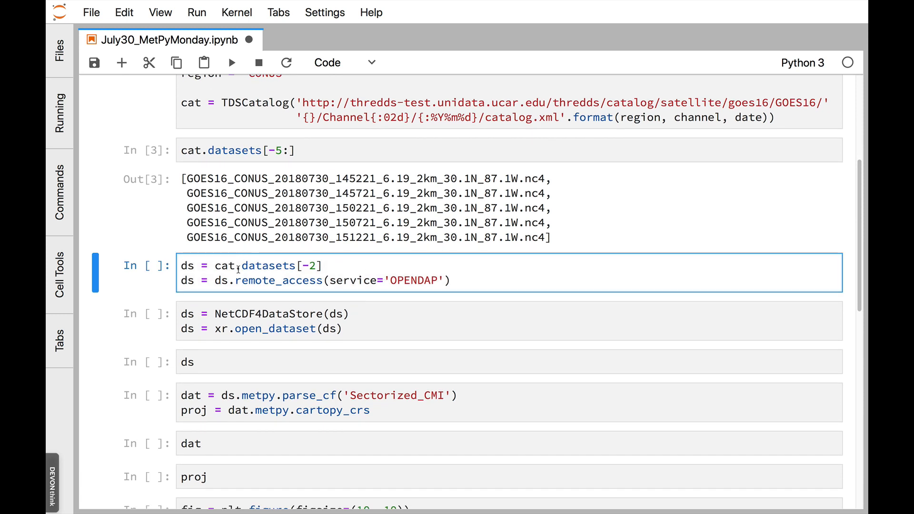
mouse_move(244, 301)
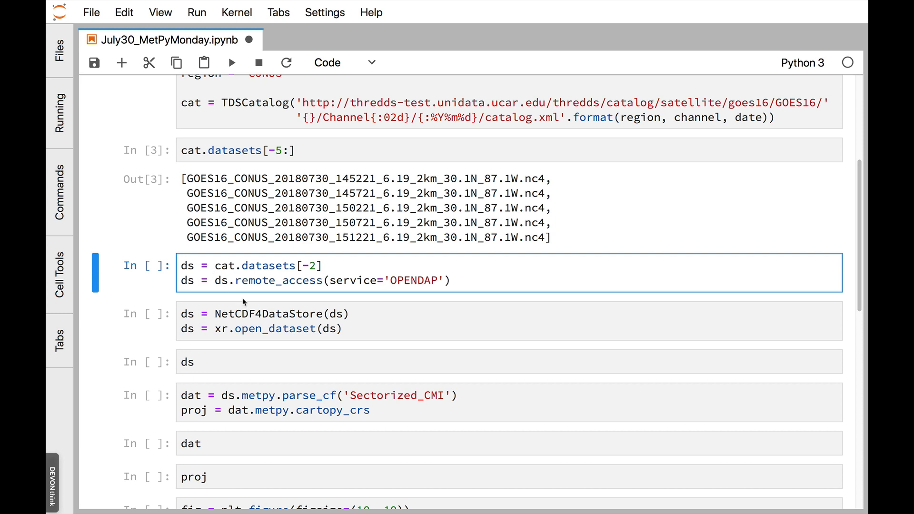
mouse_move(449, 300)
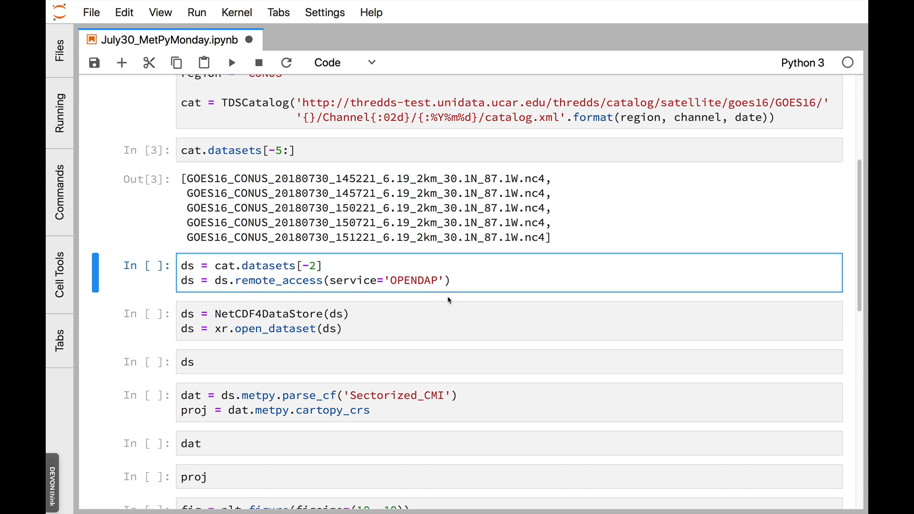
mouse_move(400, 273)
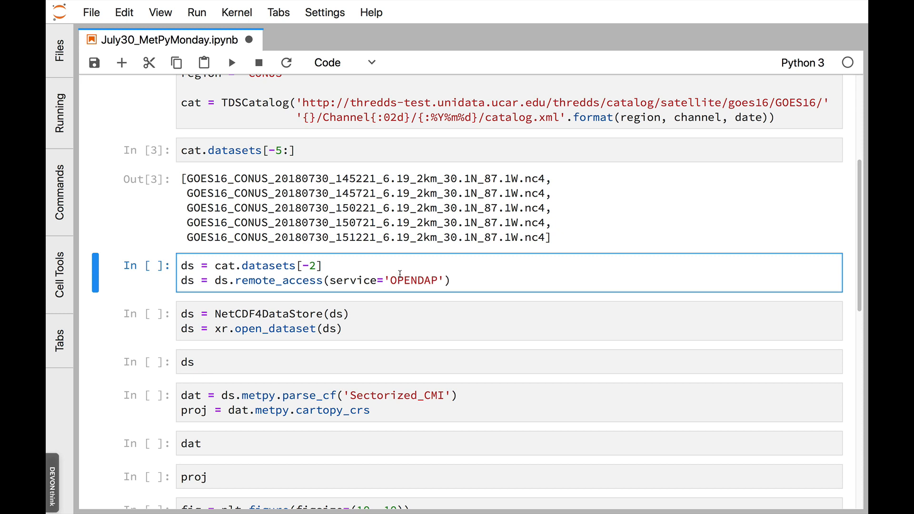
Fetch the remote file and open it with NetCDF4DataStore to show the channel 8 xarray summary.
key("shift+enter")
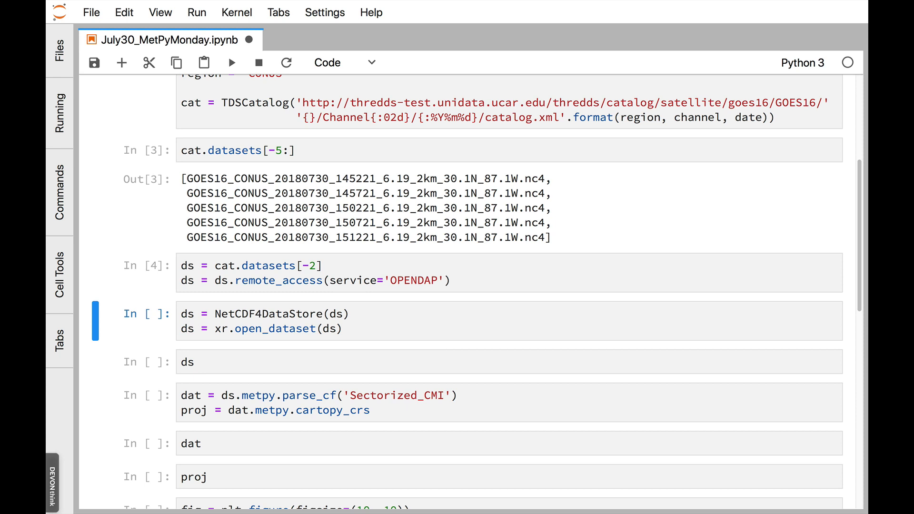
scroll("down", 3)
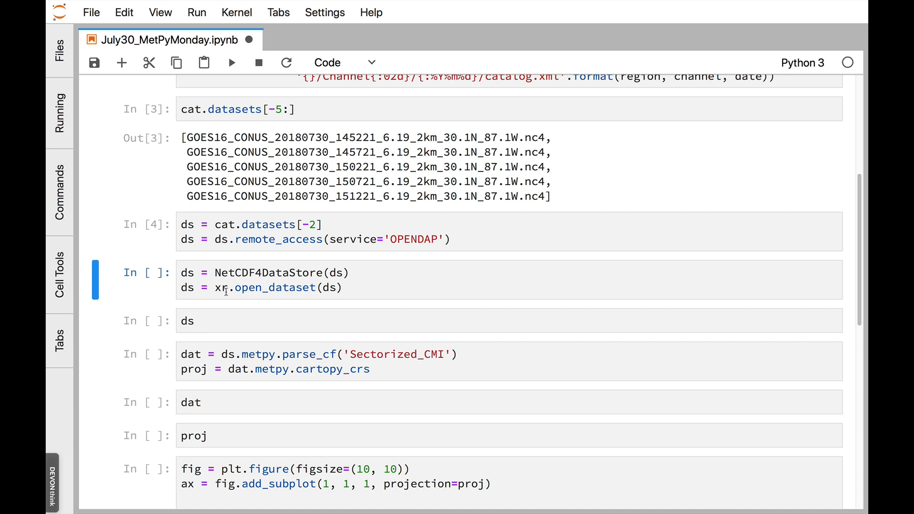
left_click(301, 287)
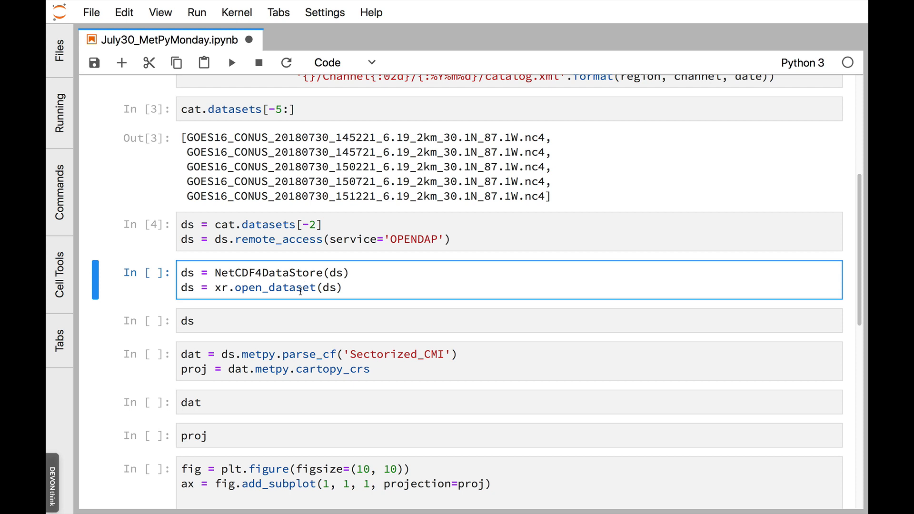
left_click(302, 287)
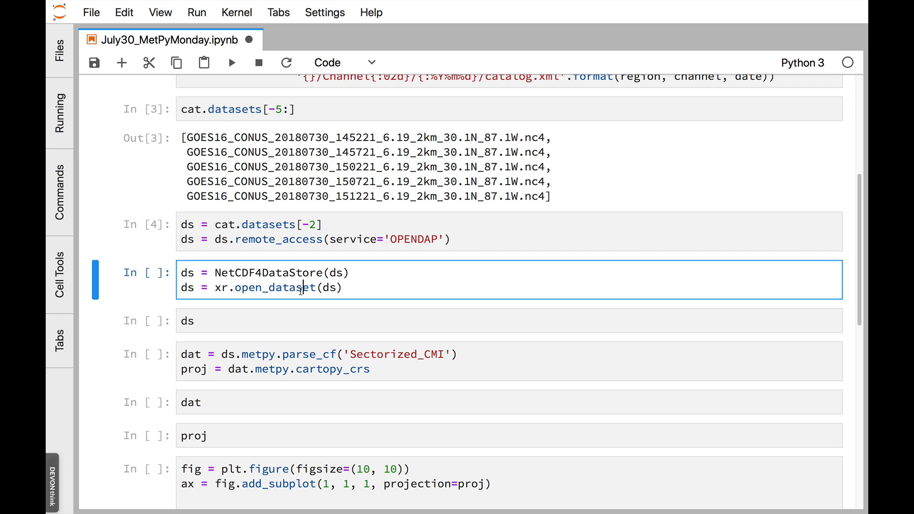
key("shift+enter")
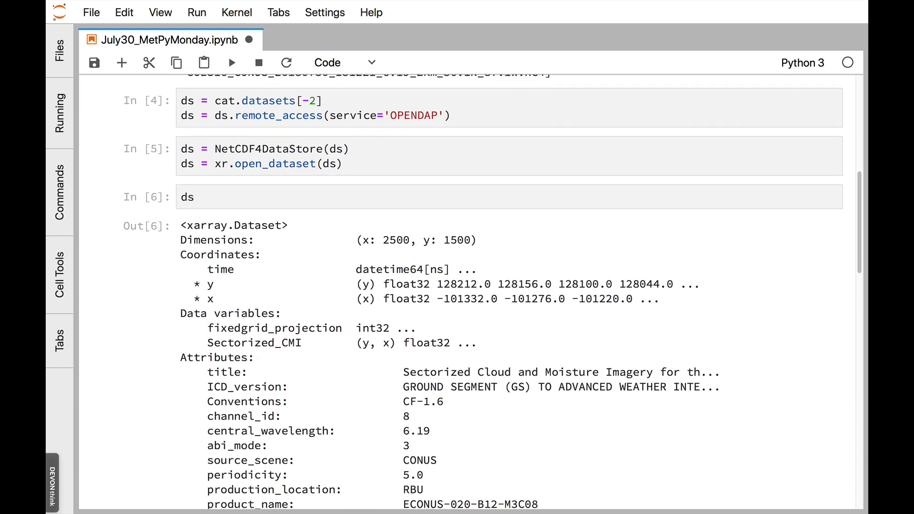
scroll("down", 3)
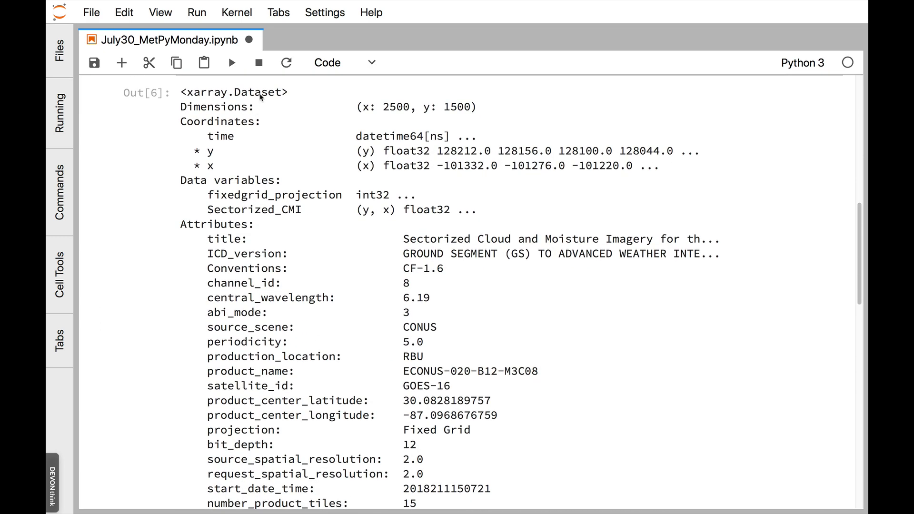
mouse_move(278, 106)
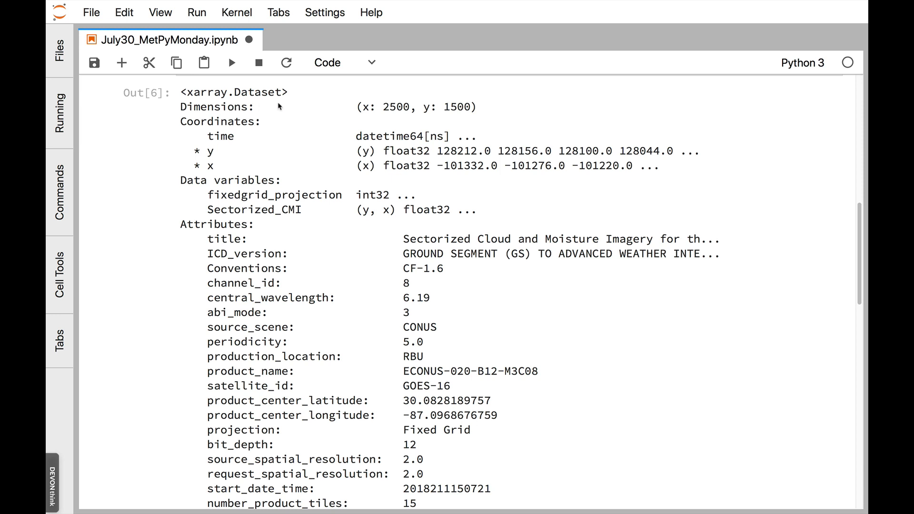
mouse_move(437, 155)
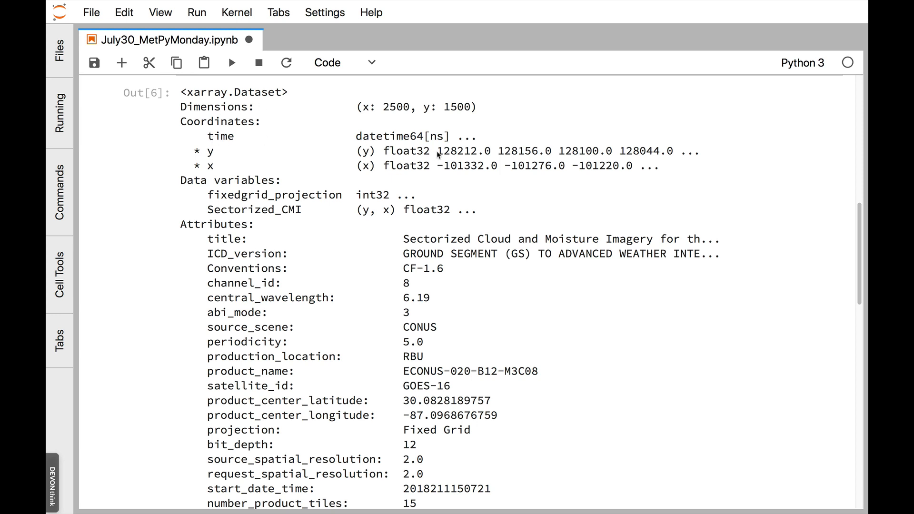
mouse_move(229, 171)
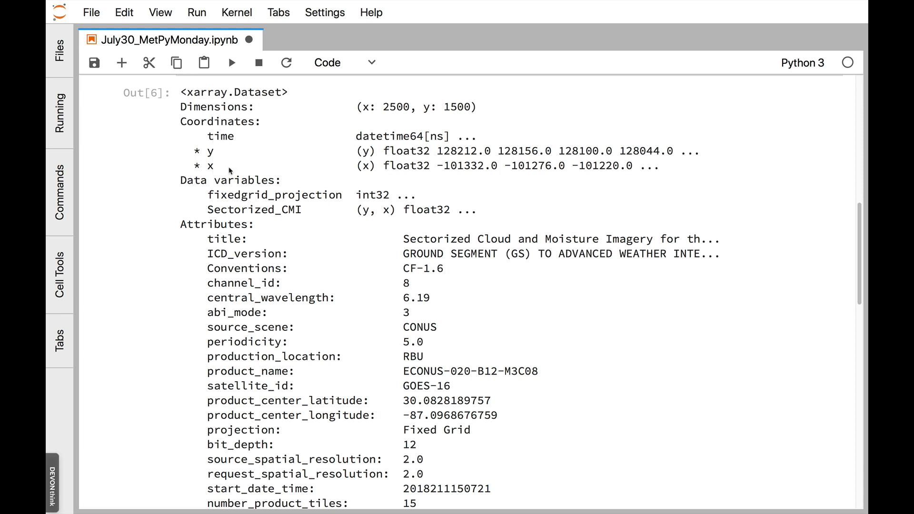
scroll("down", 3)
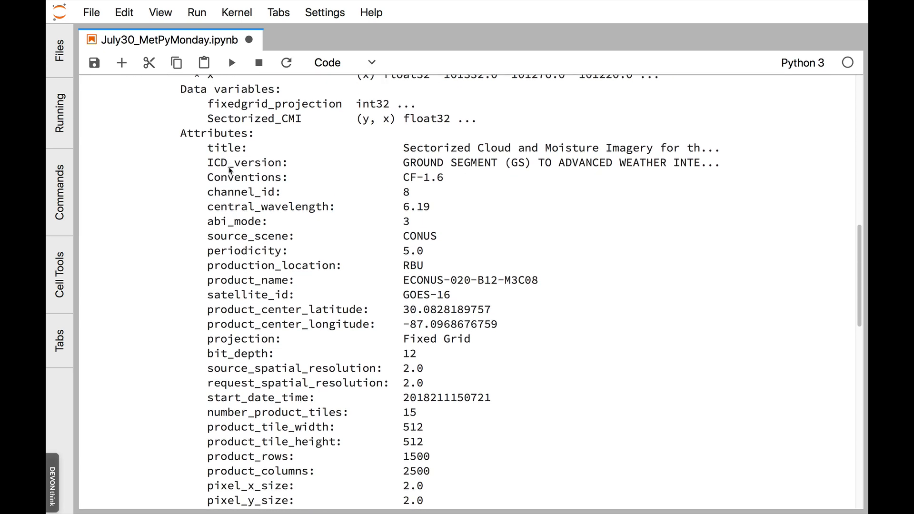
scroll("down", 3)
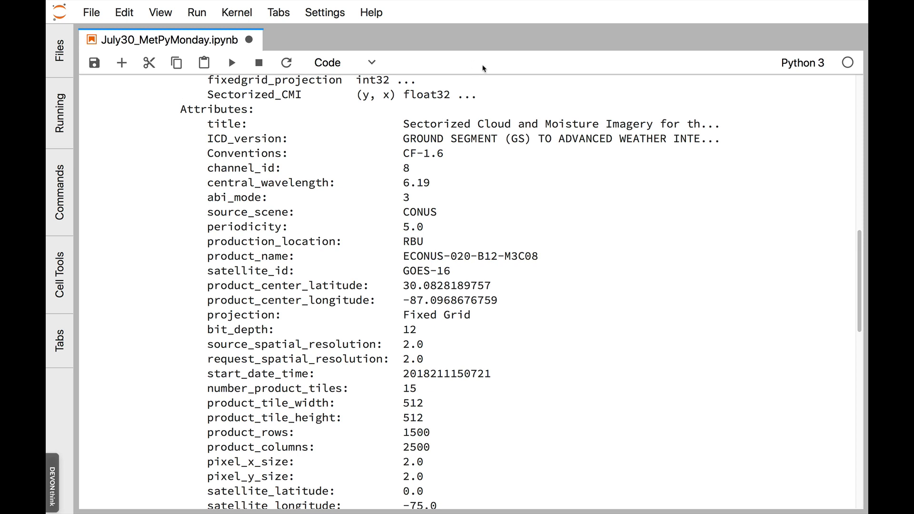
mouse_move(338, 115)
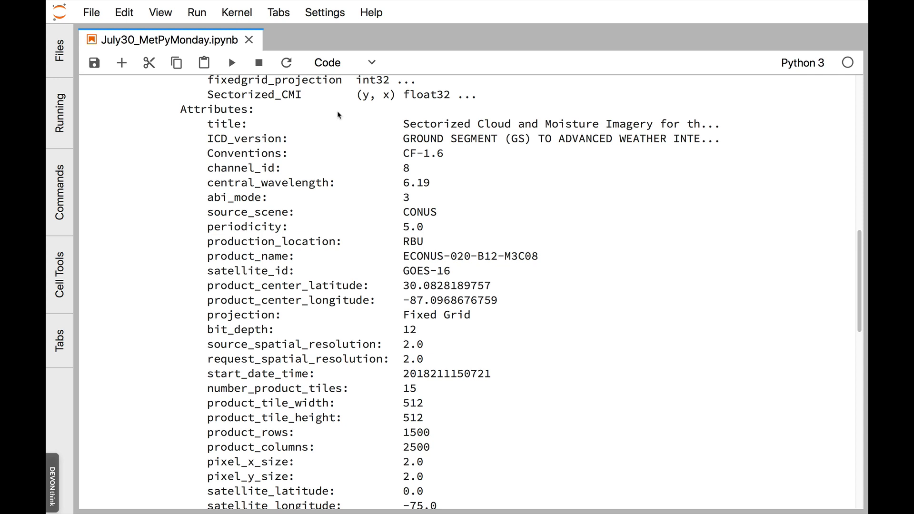
mouse_move(388, 151)
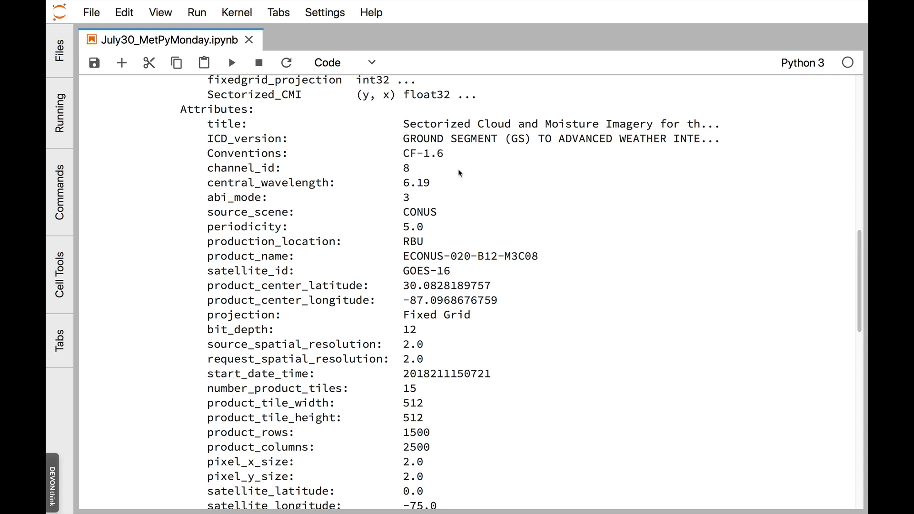
mouse_move(408, 166)
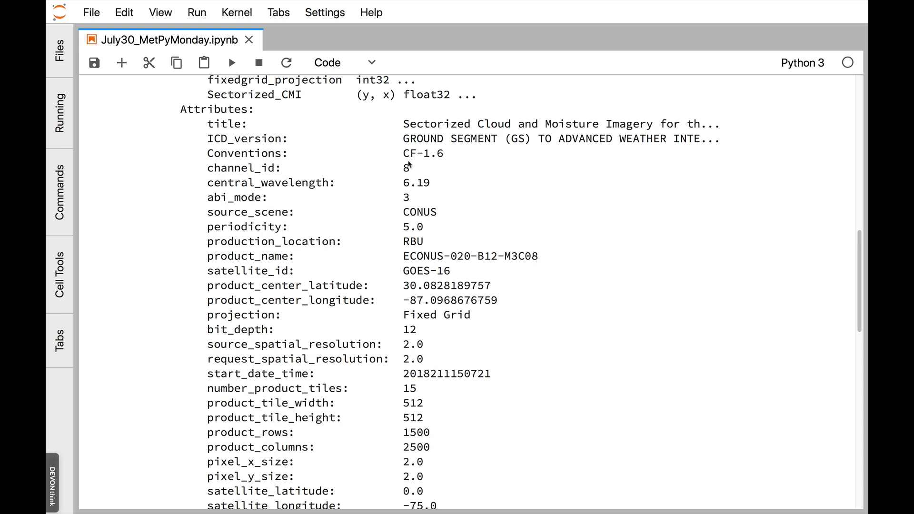
scroll("down", 3)
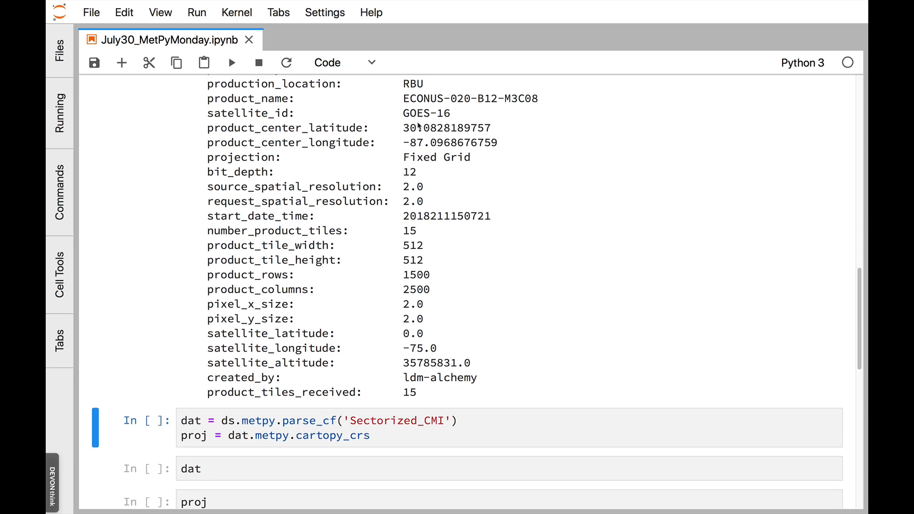
mouse_move(547, 127)
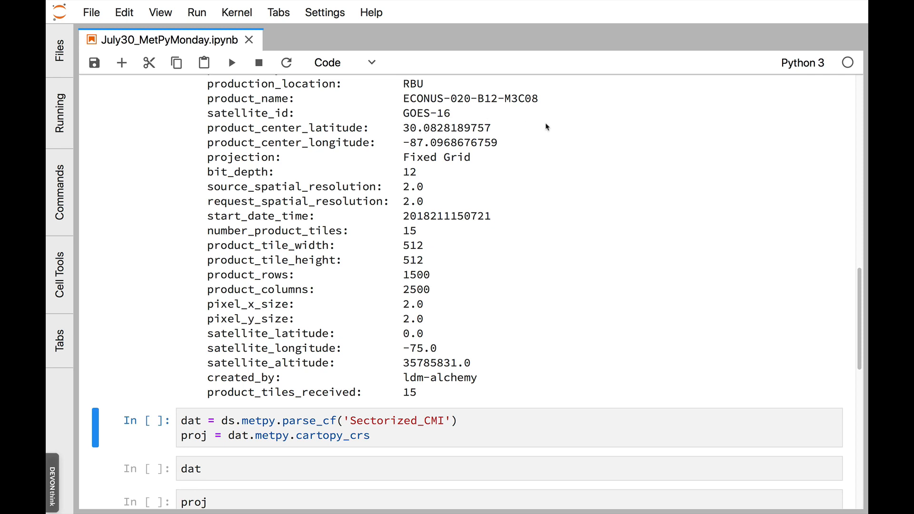
mouse_move(346, 144)
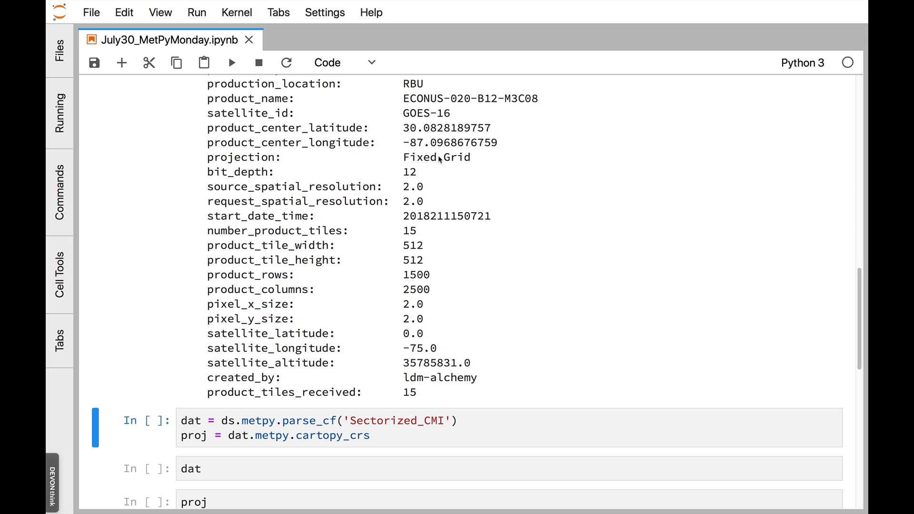
scroll("down", 3)
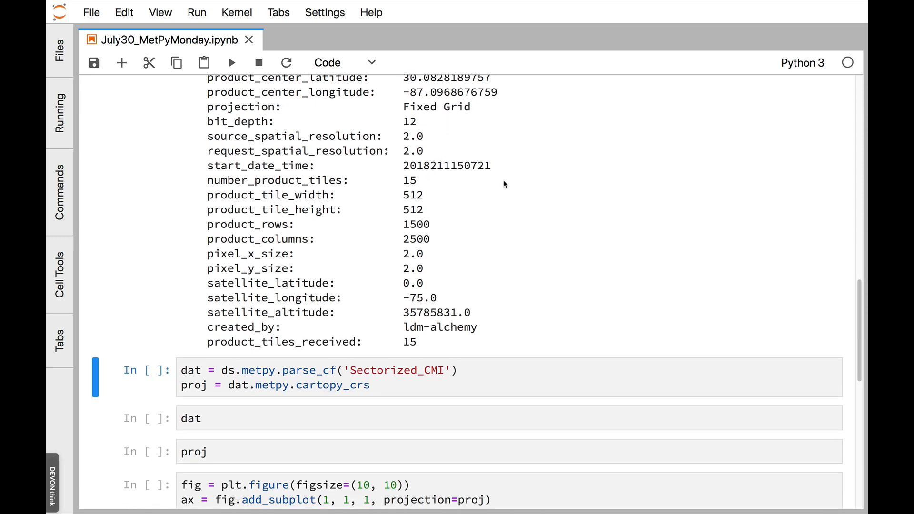
scroll("down", 3)
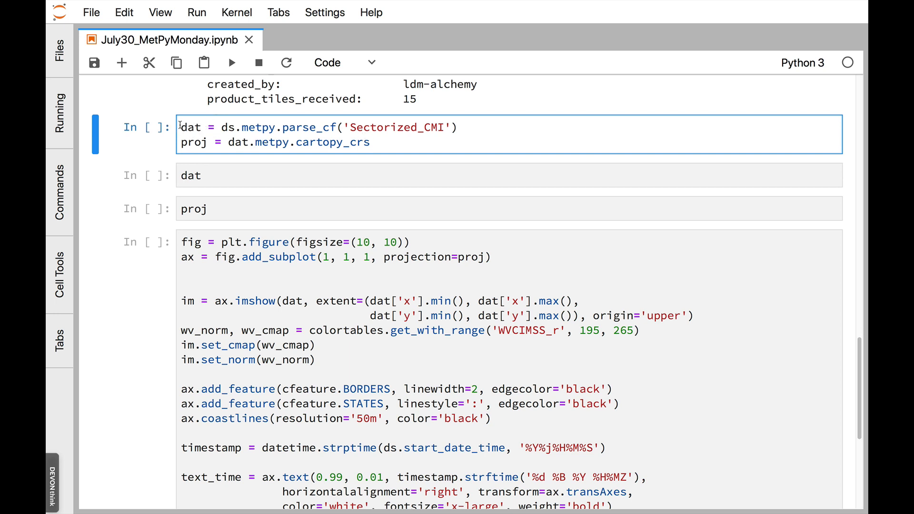
Parse Sectorized_CMI with parse_cf and show the 1500×2500 kelvin DataArray.
left_click(371, 141)
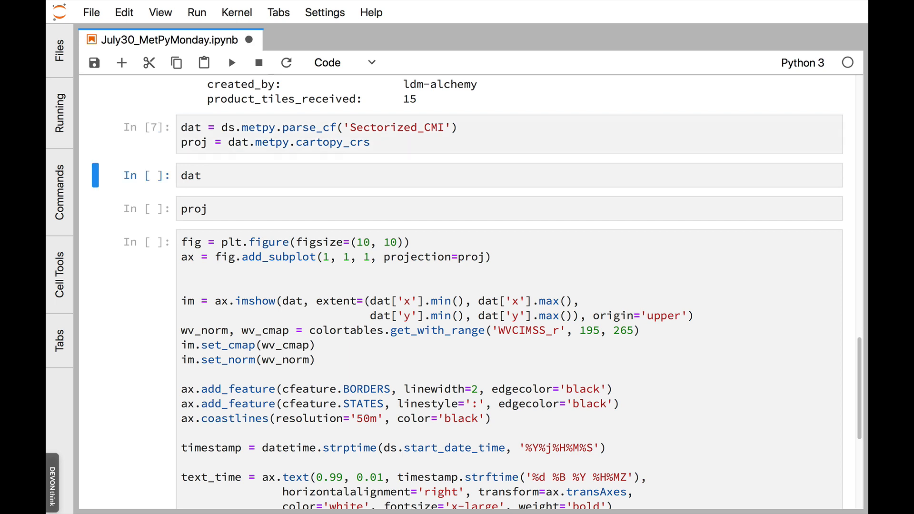
left_click(198, 175)
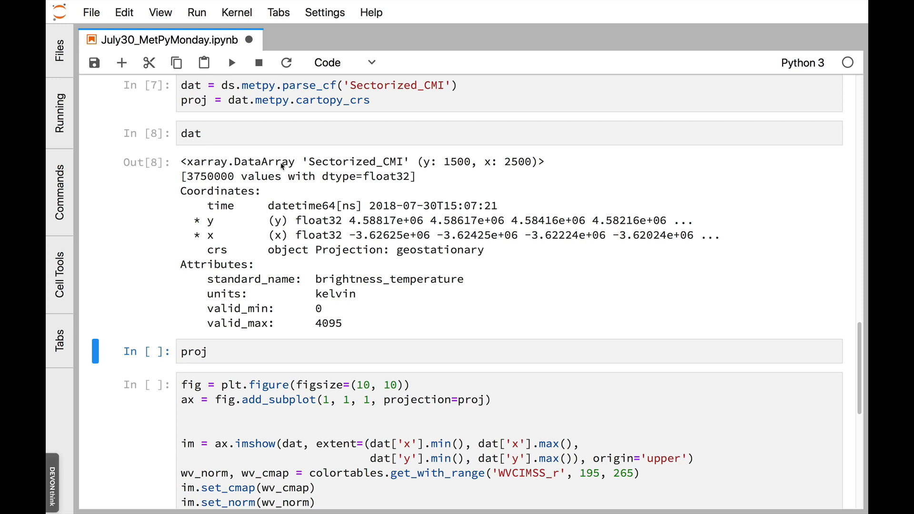
mouse_move(302, 166)
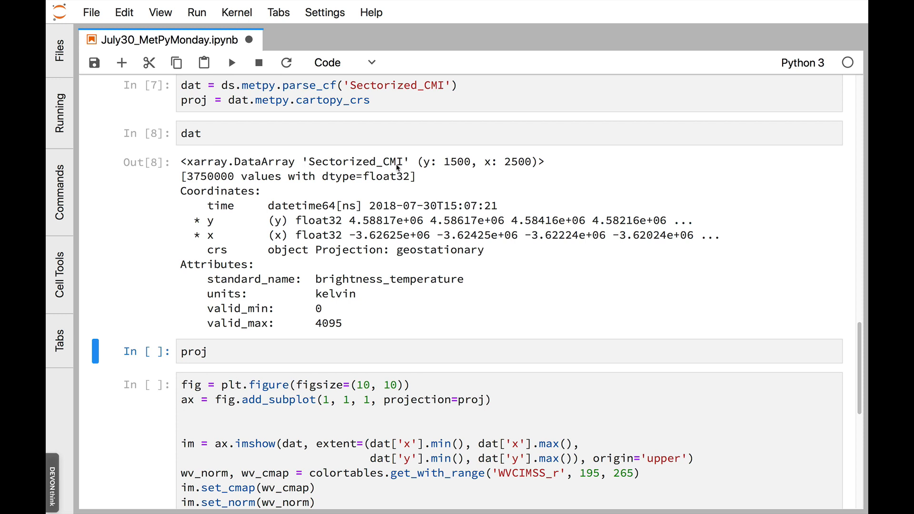
mouse_move(232, 228)
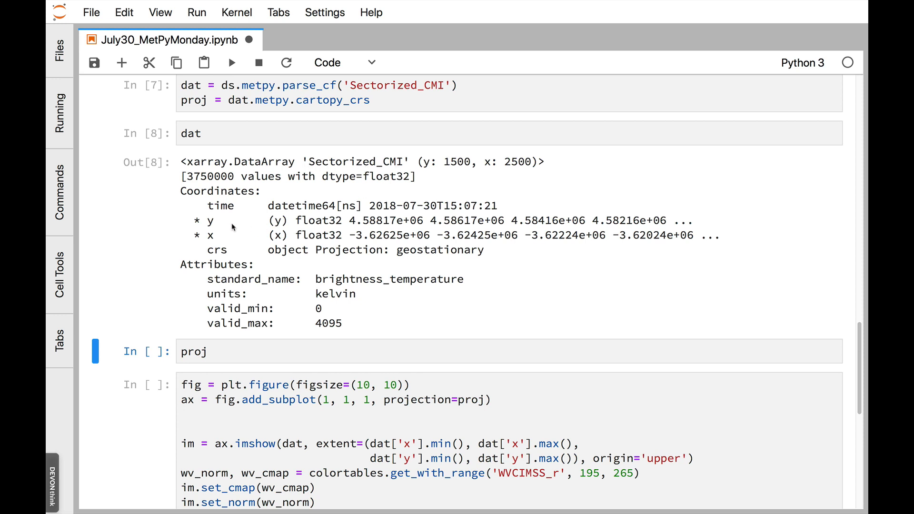
mouse_move(219, 252)
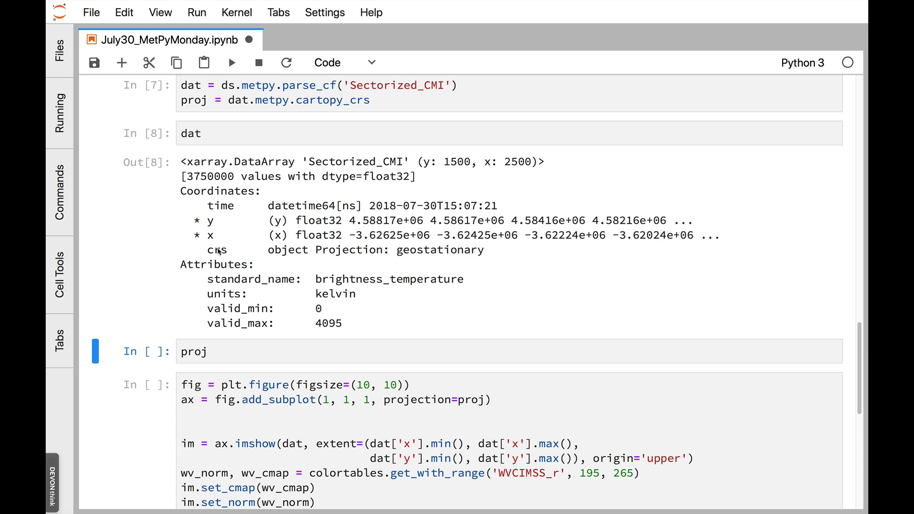
mouse_move(234, 268)
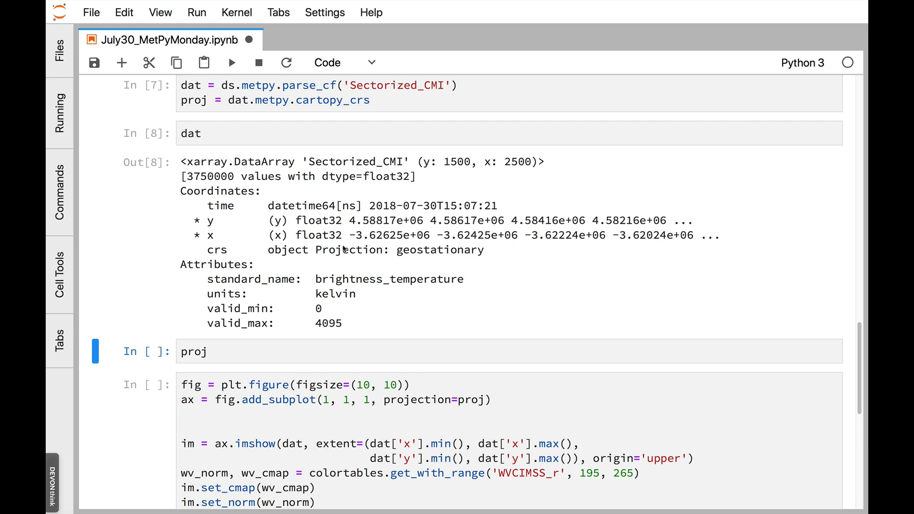
mouse_move(540, 285)
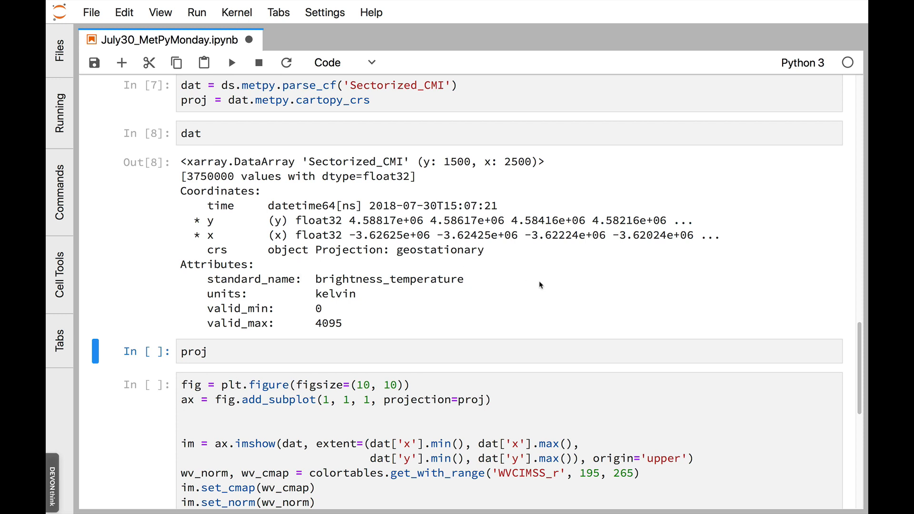
mouse_move(379, 302)
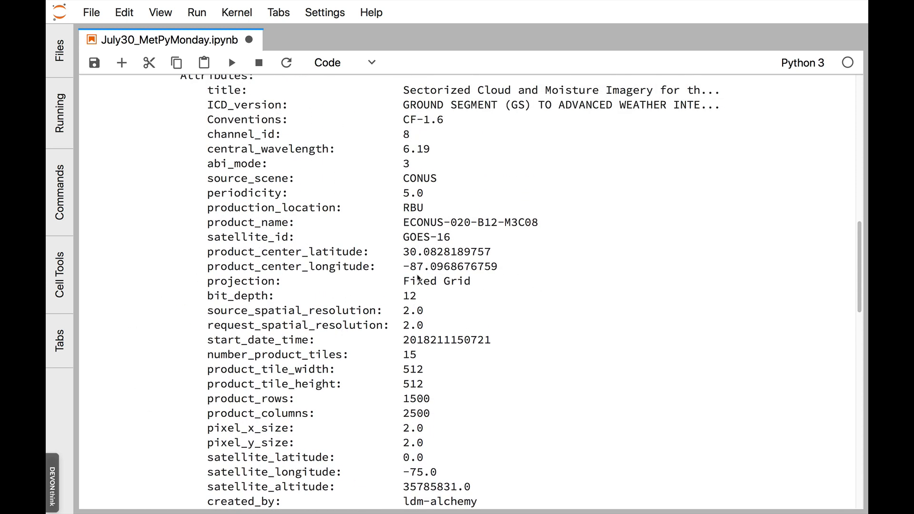
mouse_move(464, 306)
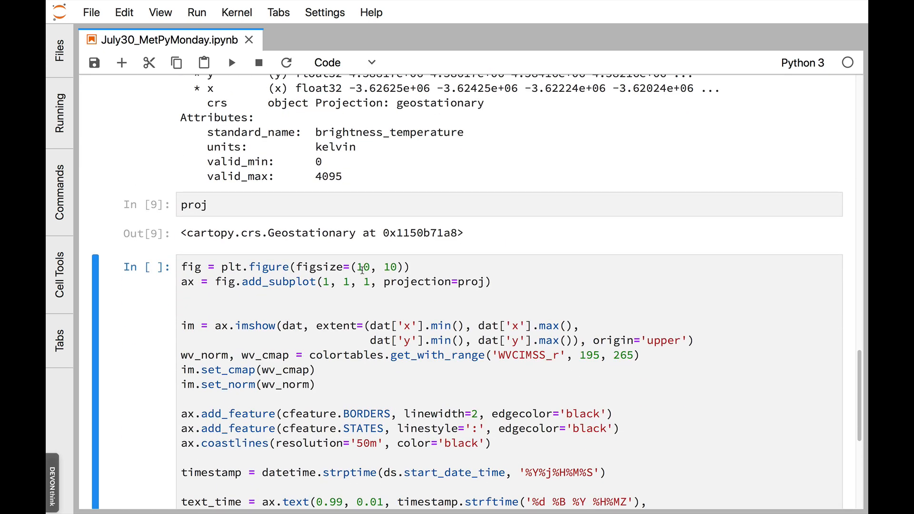
Run the proj cell to show the cartopy Geostationary projection, then save the notebook.
scroll("down", 3)
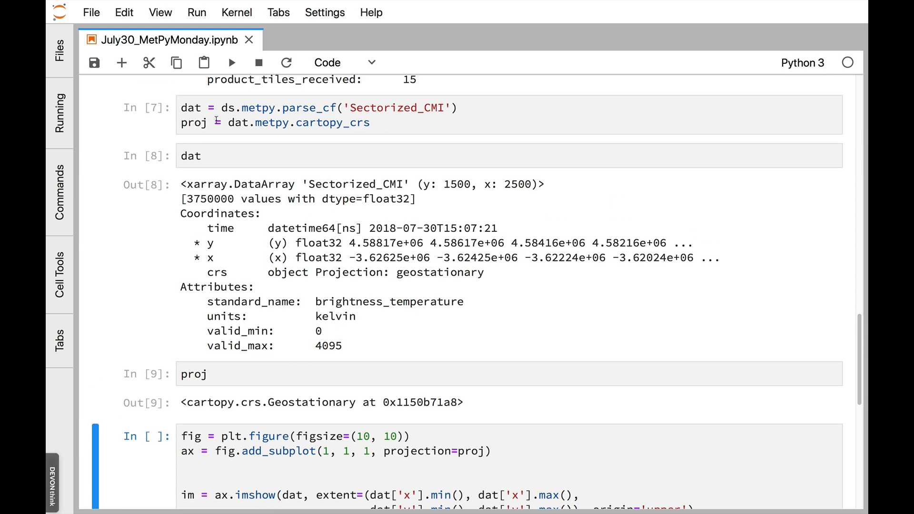
scroll("down", 3)
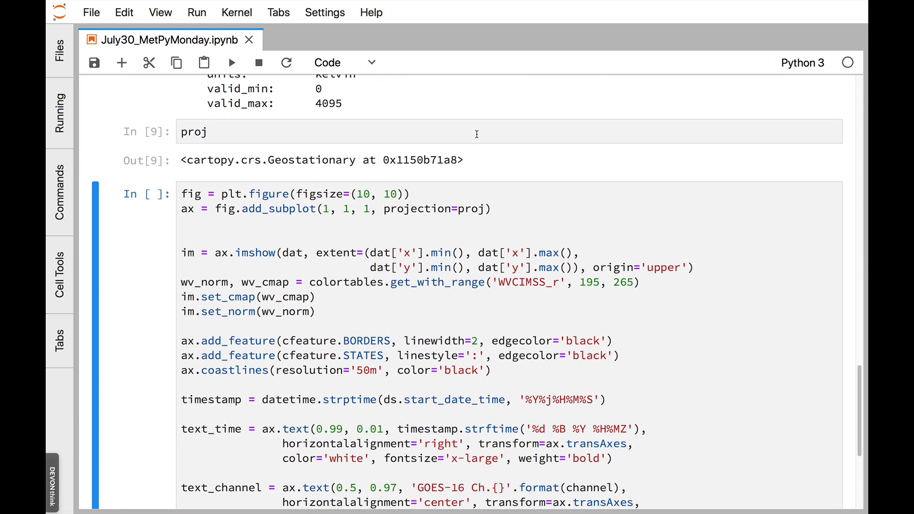
Review the extent using dat['x'], then run the figure cell to plot the eastern US Ch.8 map.
scroll("down", 3)
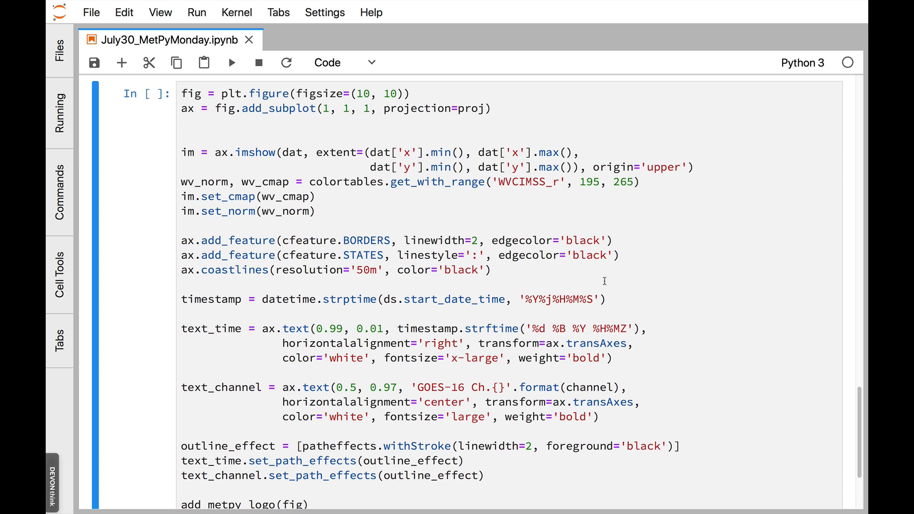
mouse_move(438, 493)
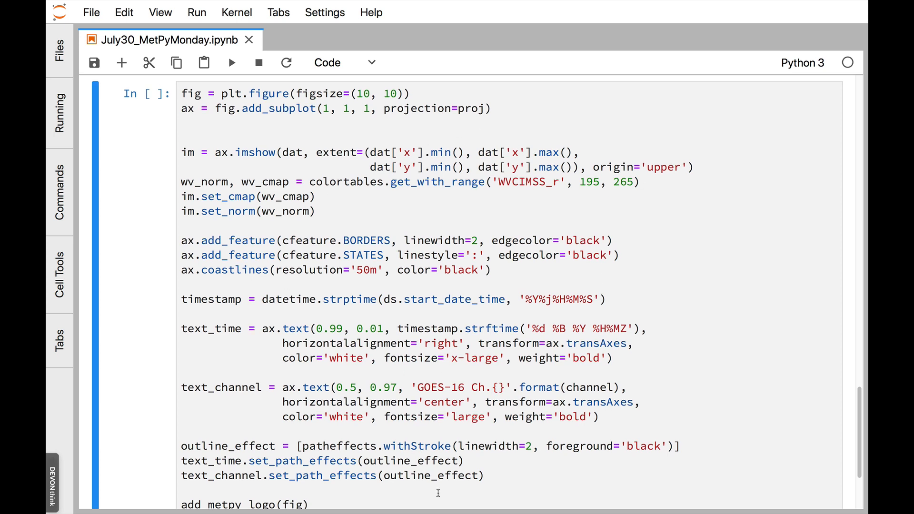
mouse_move(290, 170)
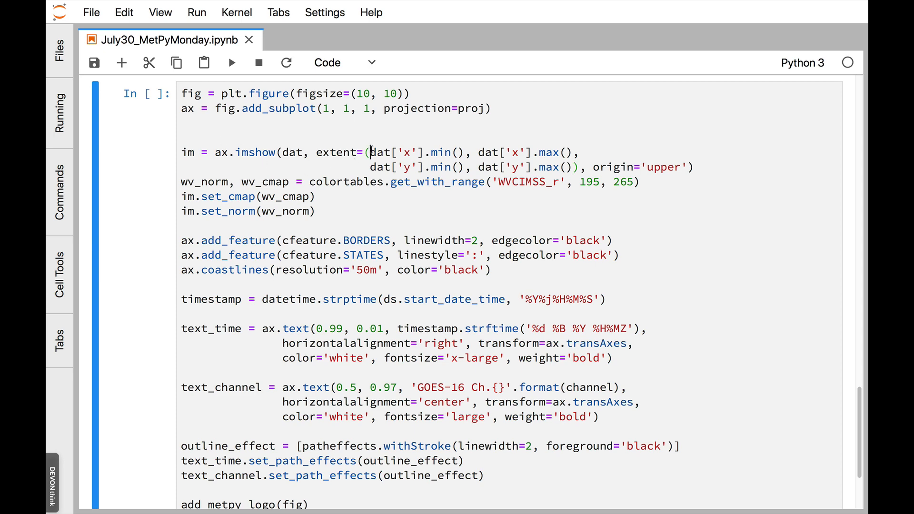
double_click(397, 152)
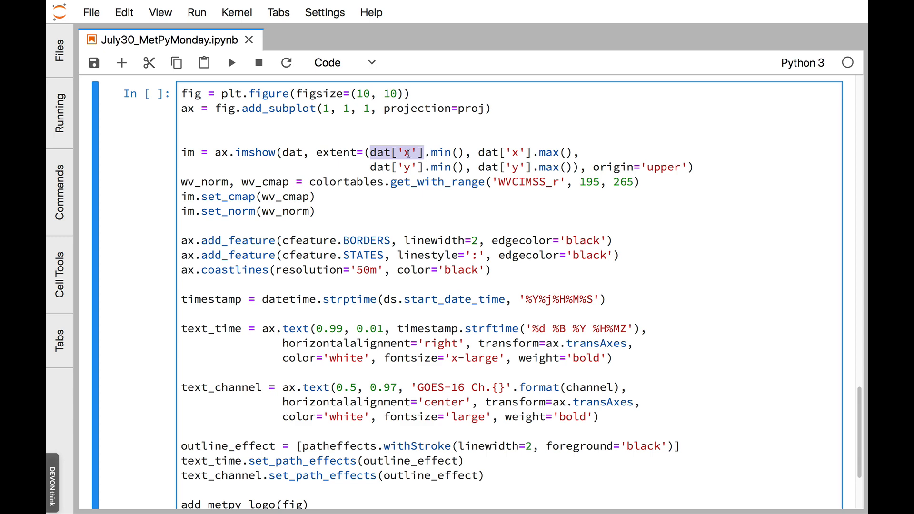
scroll("down", 3)
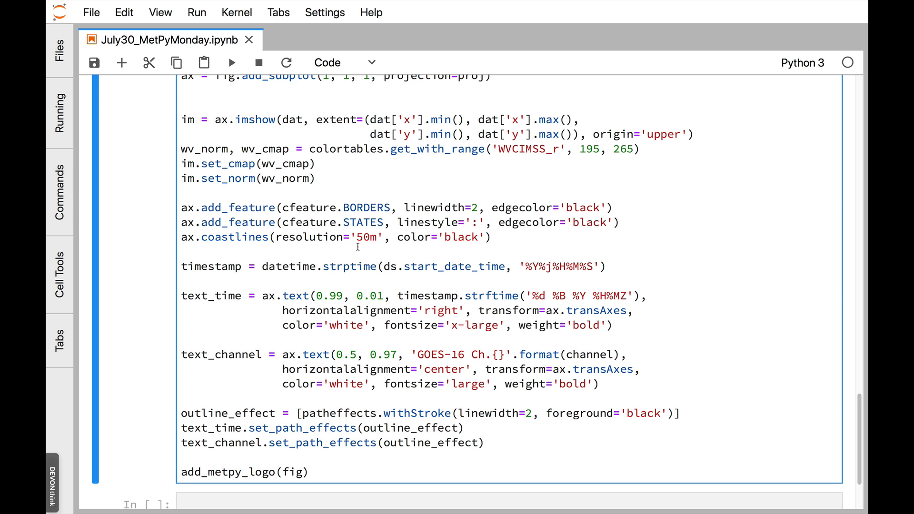
mouse_move(464, 341)
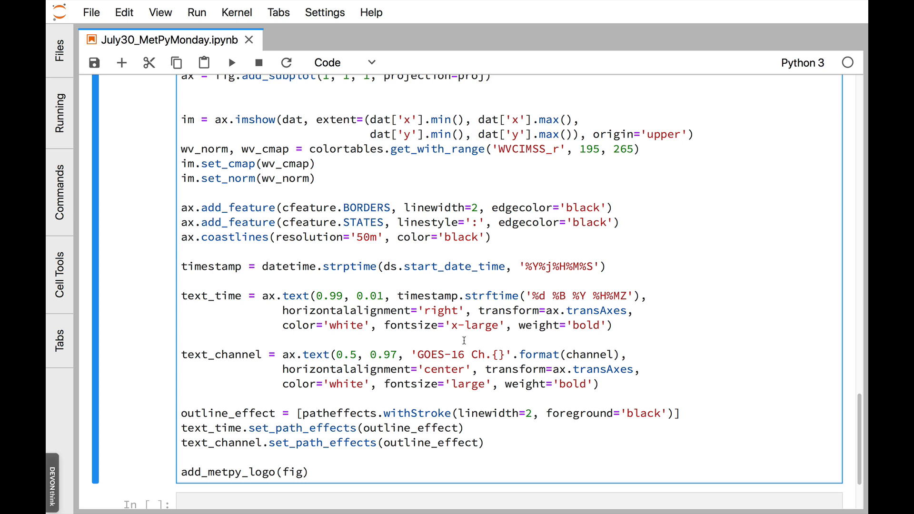
scroll("down", 3)
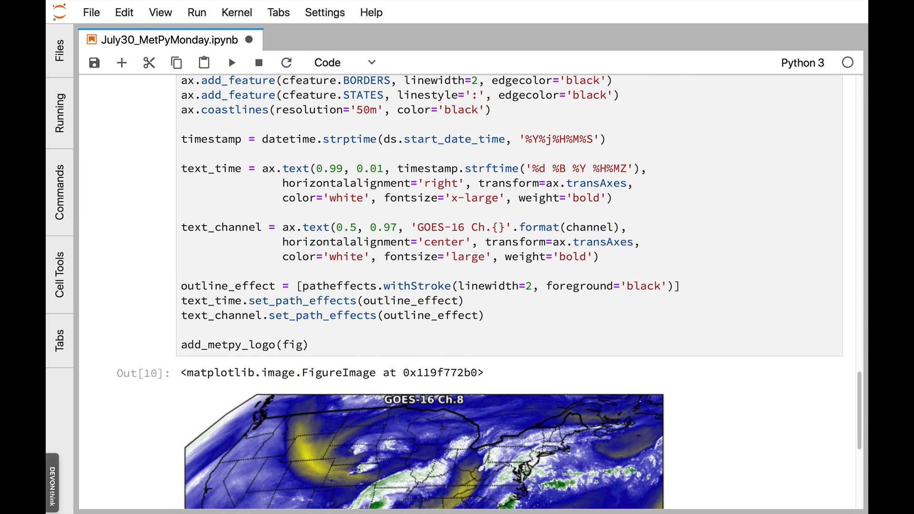
scroll("down", 3)
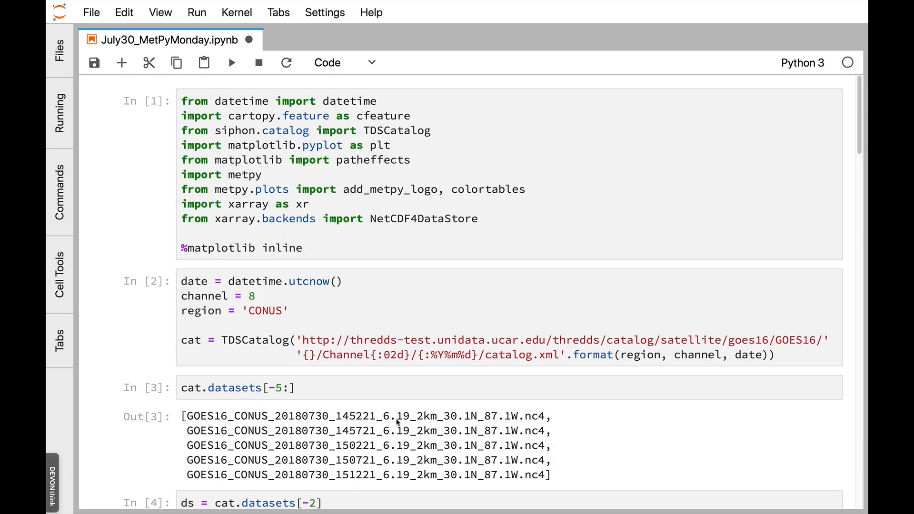
Replace CONUS with Mesoscale-2 in the catalog cell's region line.
double_click(262, 309)
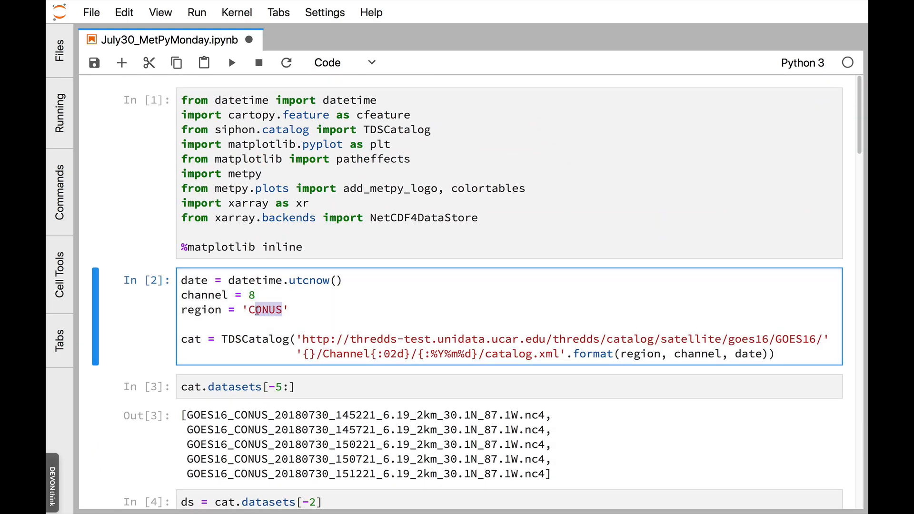
type("Me")
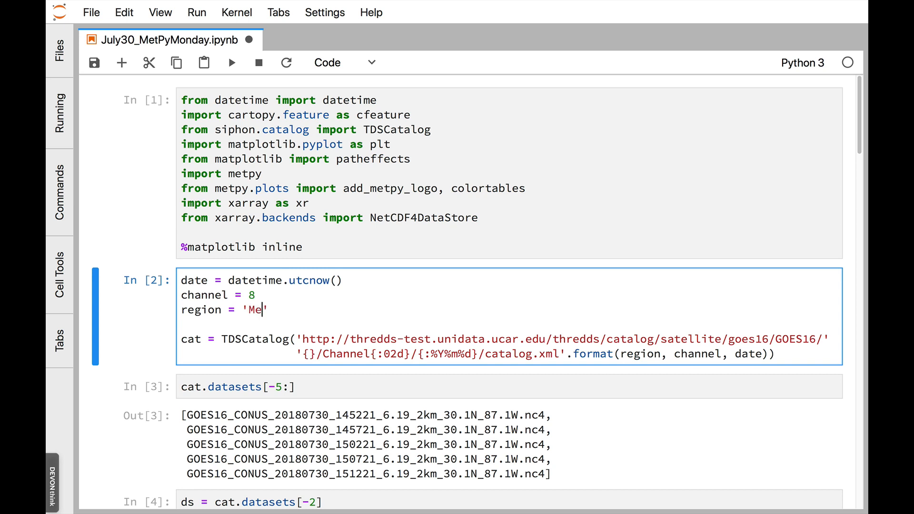
type("soscale-2")
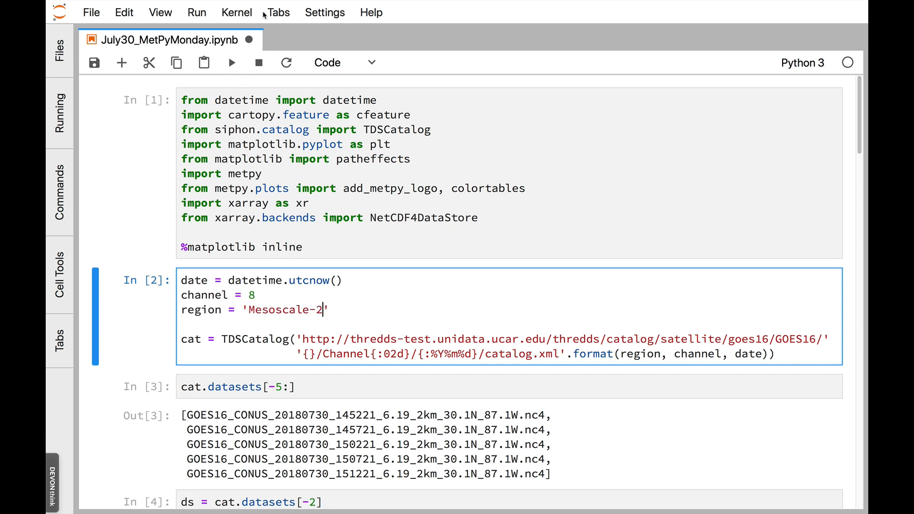
left_click(196, 11)
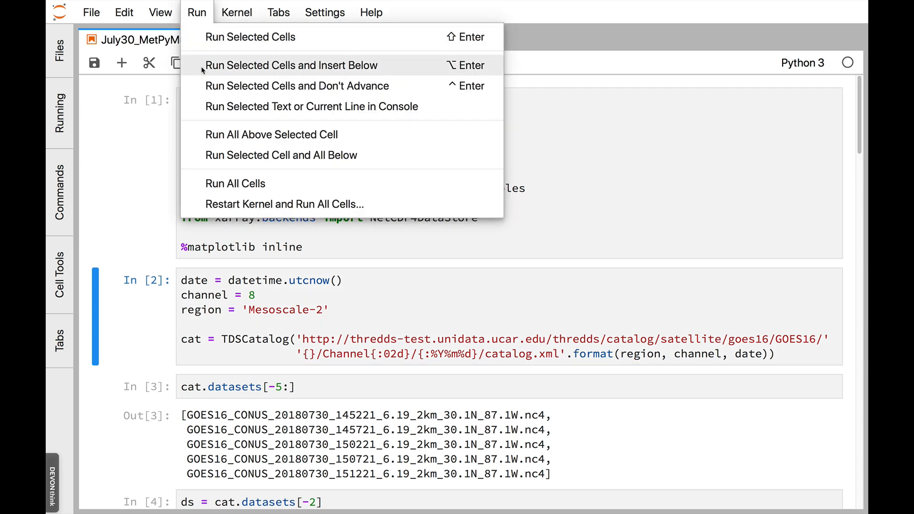
mouse_move(281, 155)
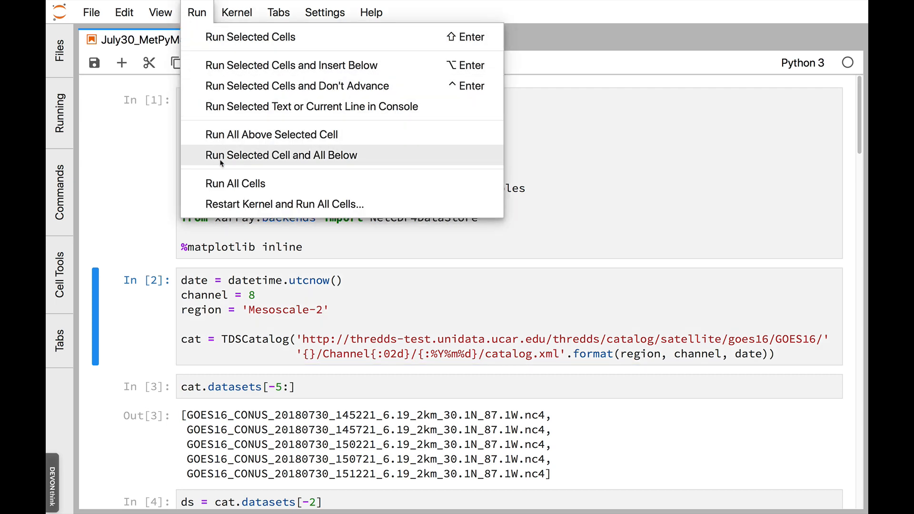
Run the region cell and all cells below, then scroll to the Florida water vapor map.
left_click(281, 155)
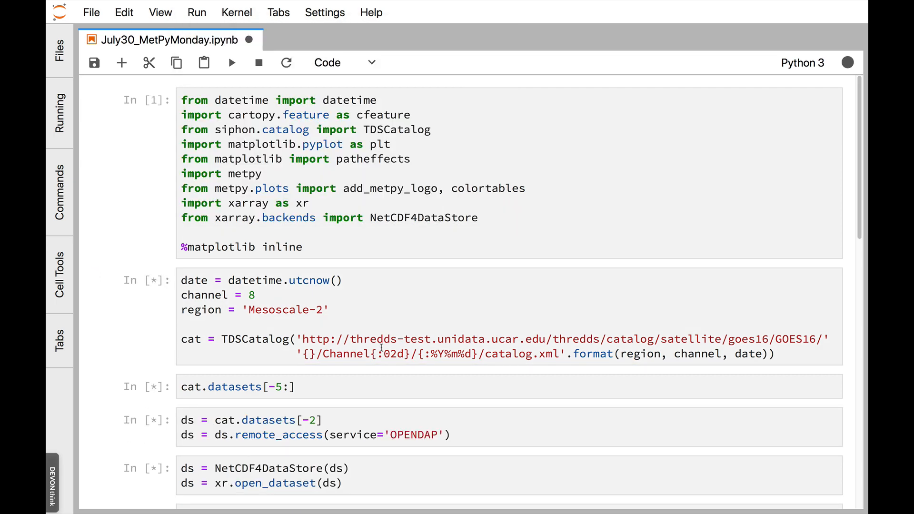
scroll("down", 3)
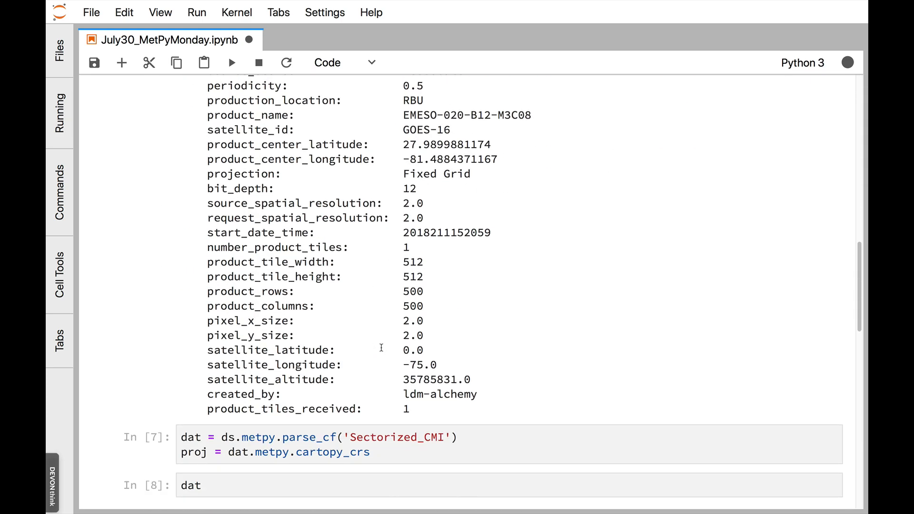
left_click(231, 62)
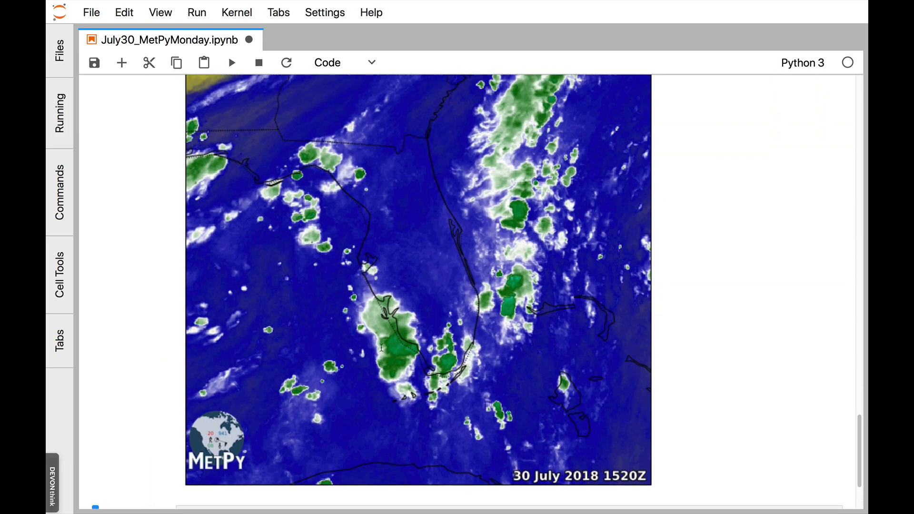
mouse_move(379, 351)
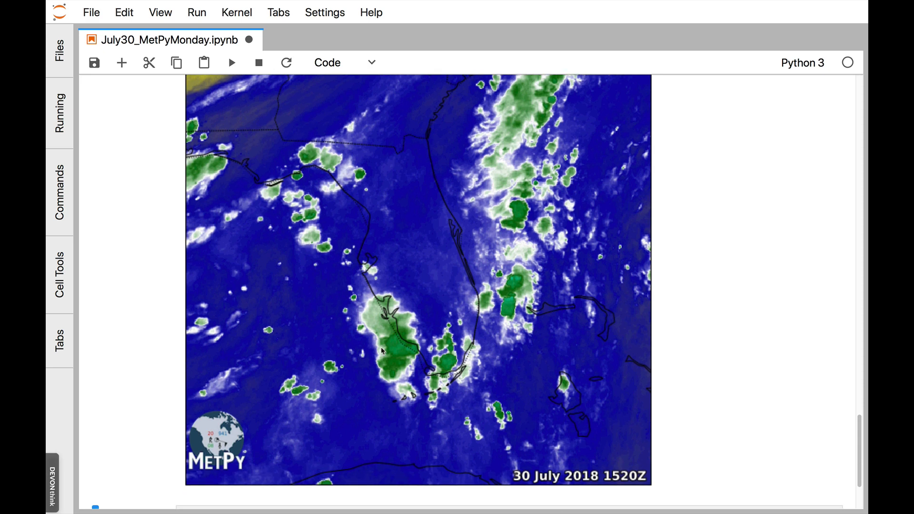